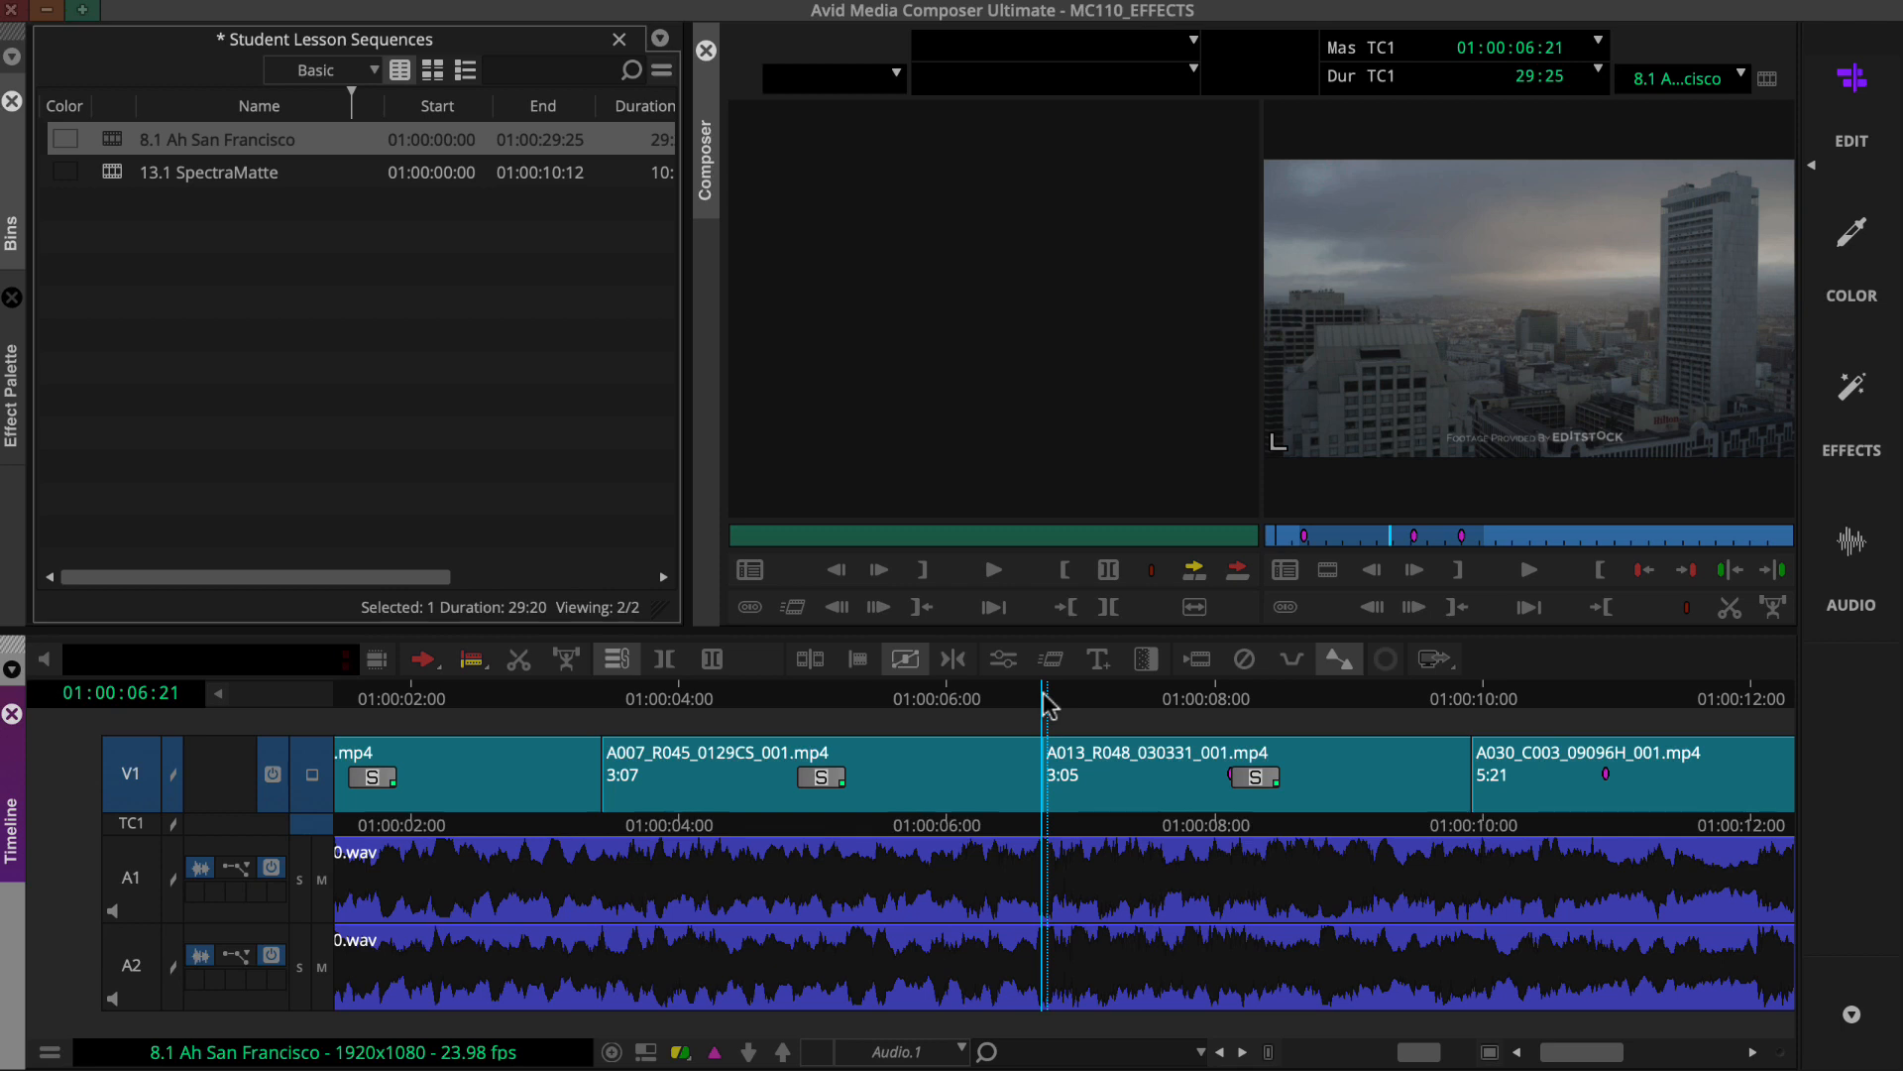
- Switch to the Effects workspace to edit the A013_R048 clip's FrameFlex
click(1850, 96)
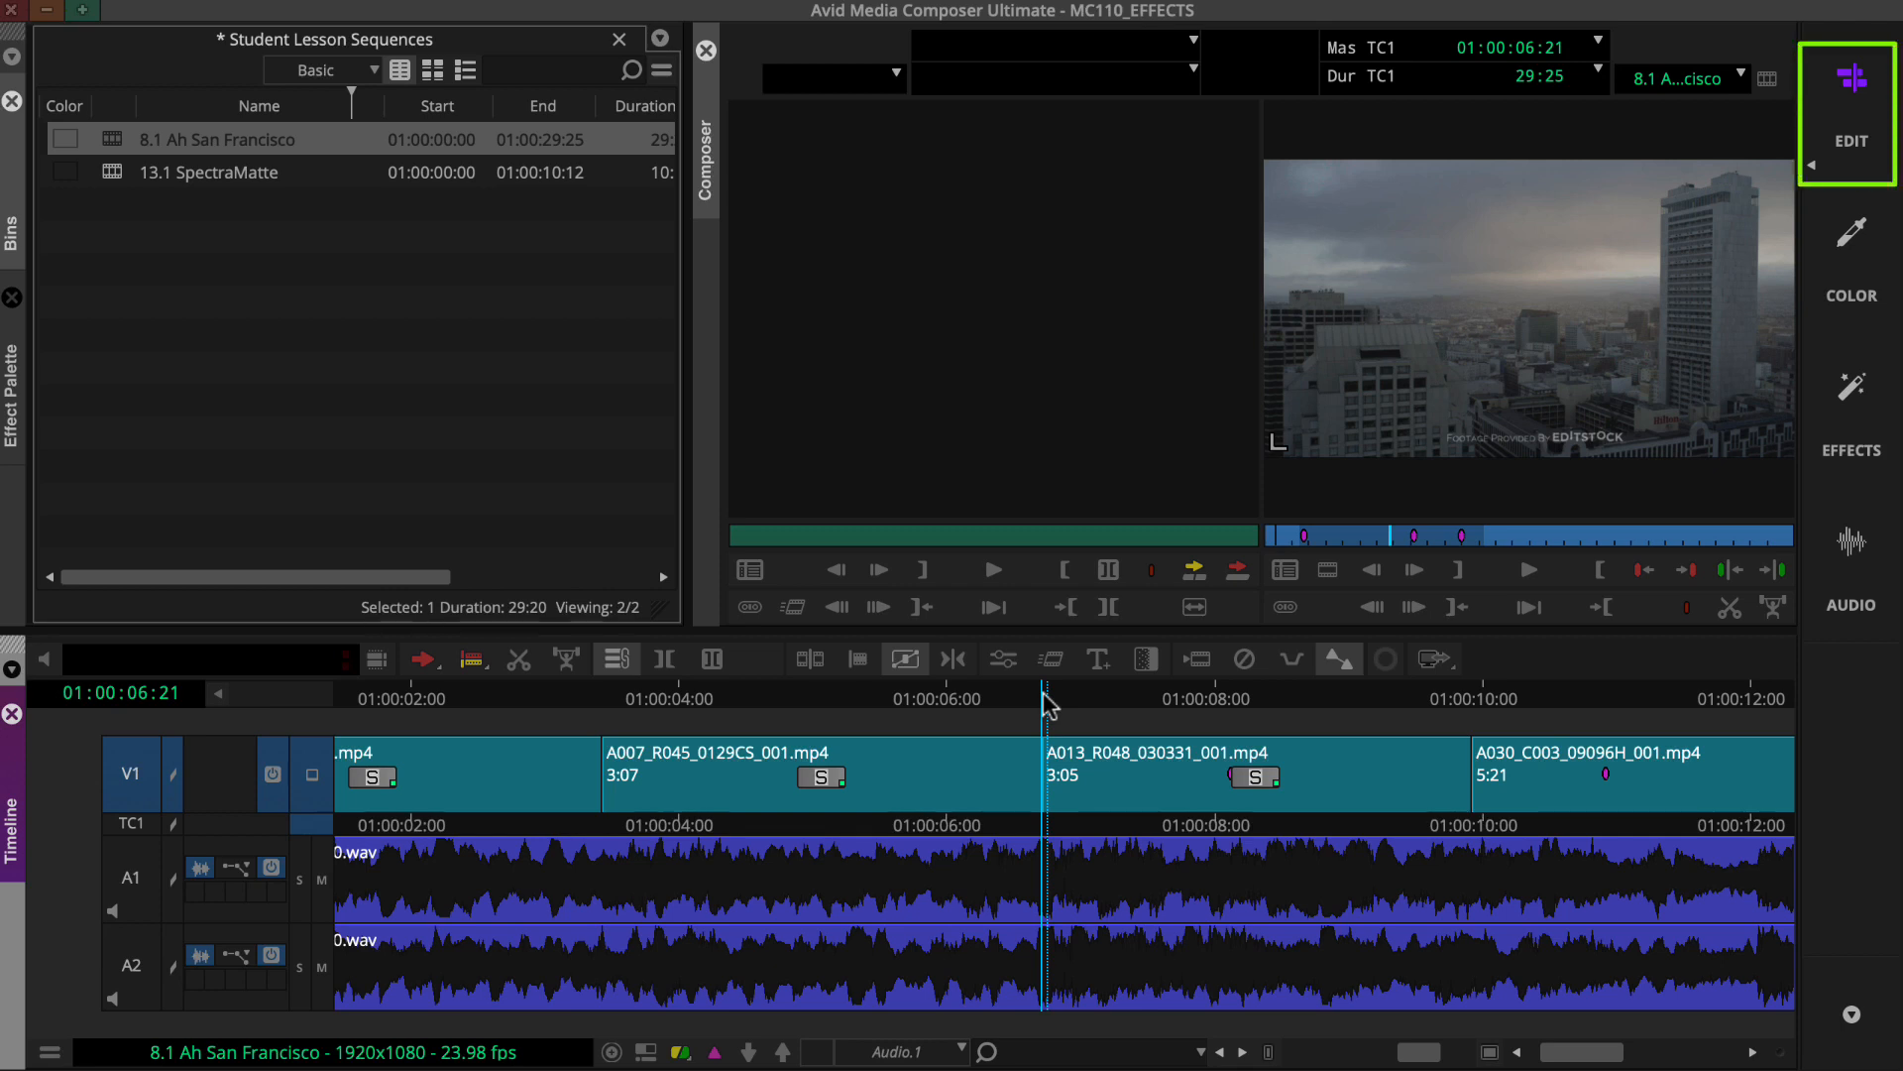
click(1004, 659)
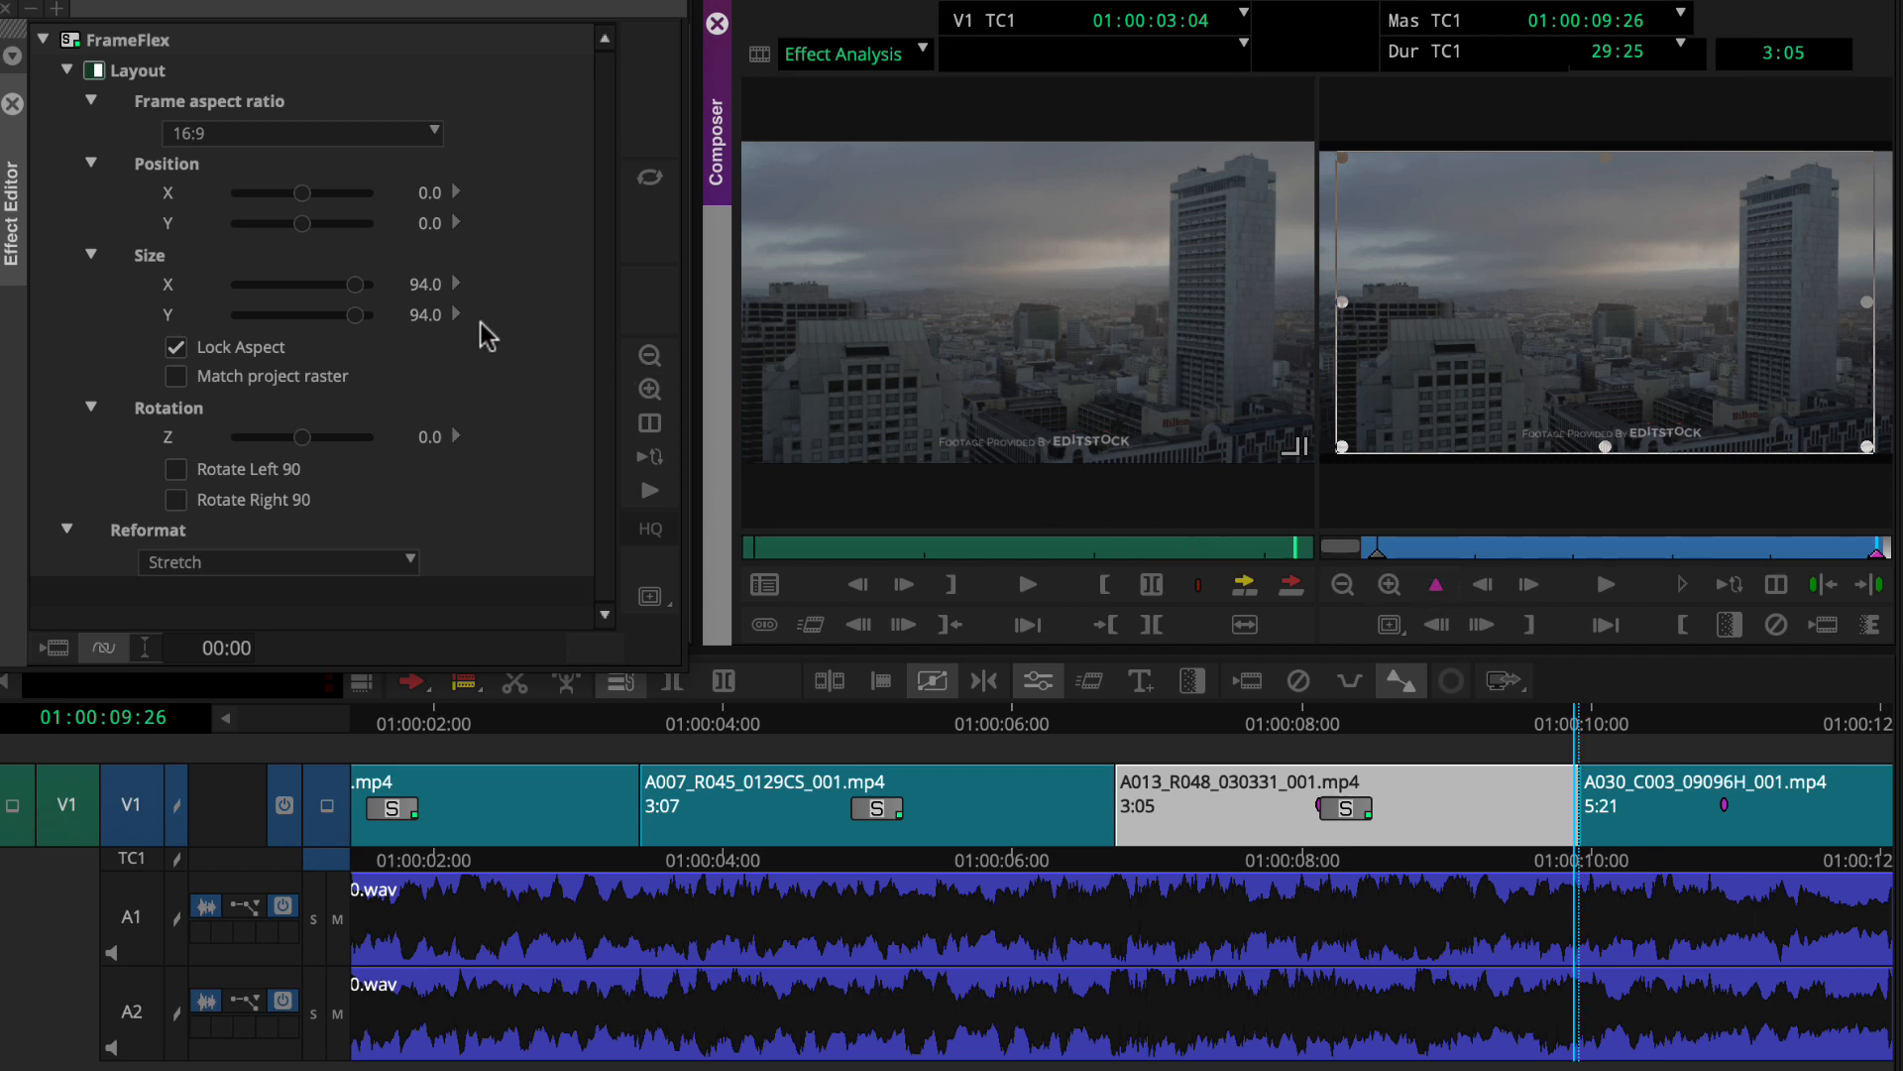
- Shrink the FrameFlex box at the last keyframe to about size 75.8, framing the skyline
drag(352, 284, 337, 285)
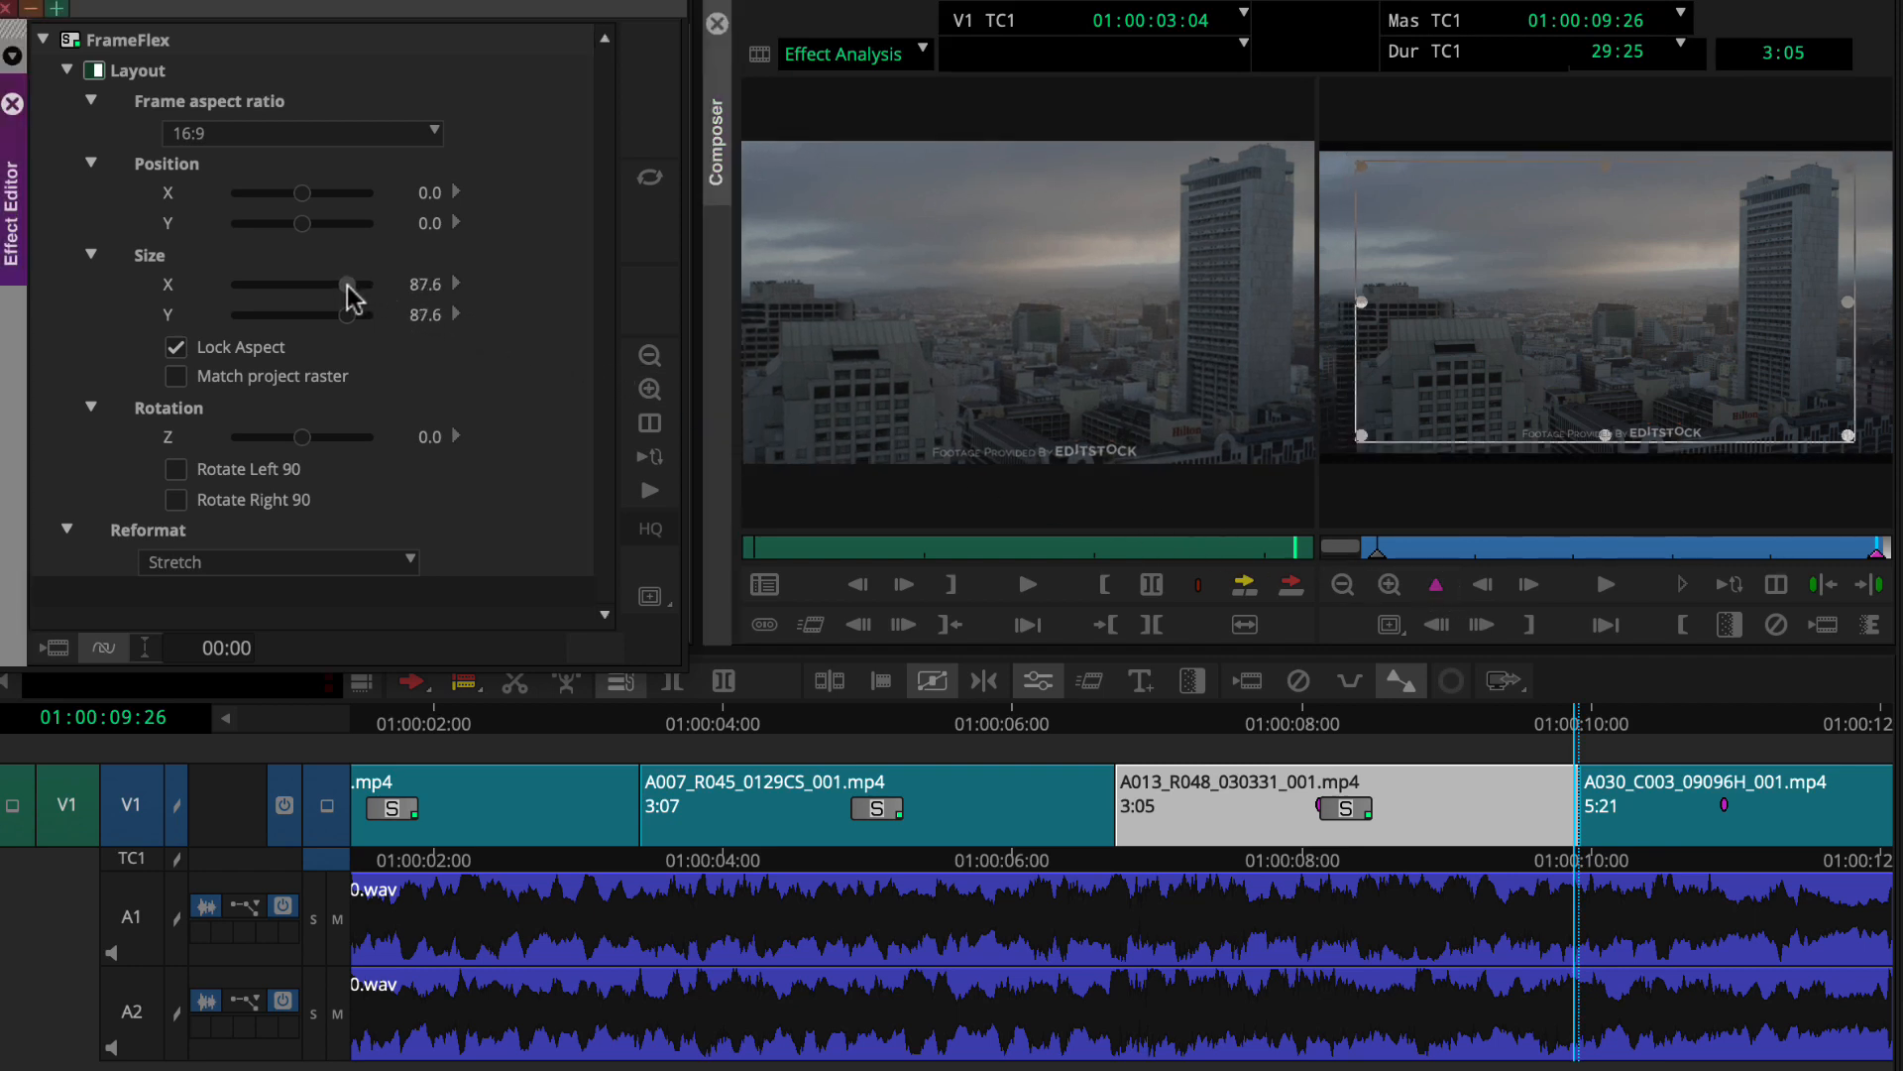
drag(346, 284, 328, 284)
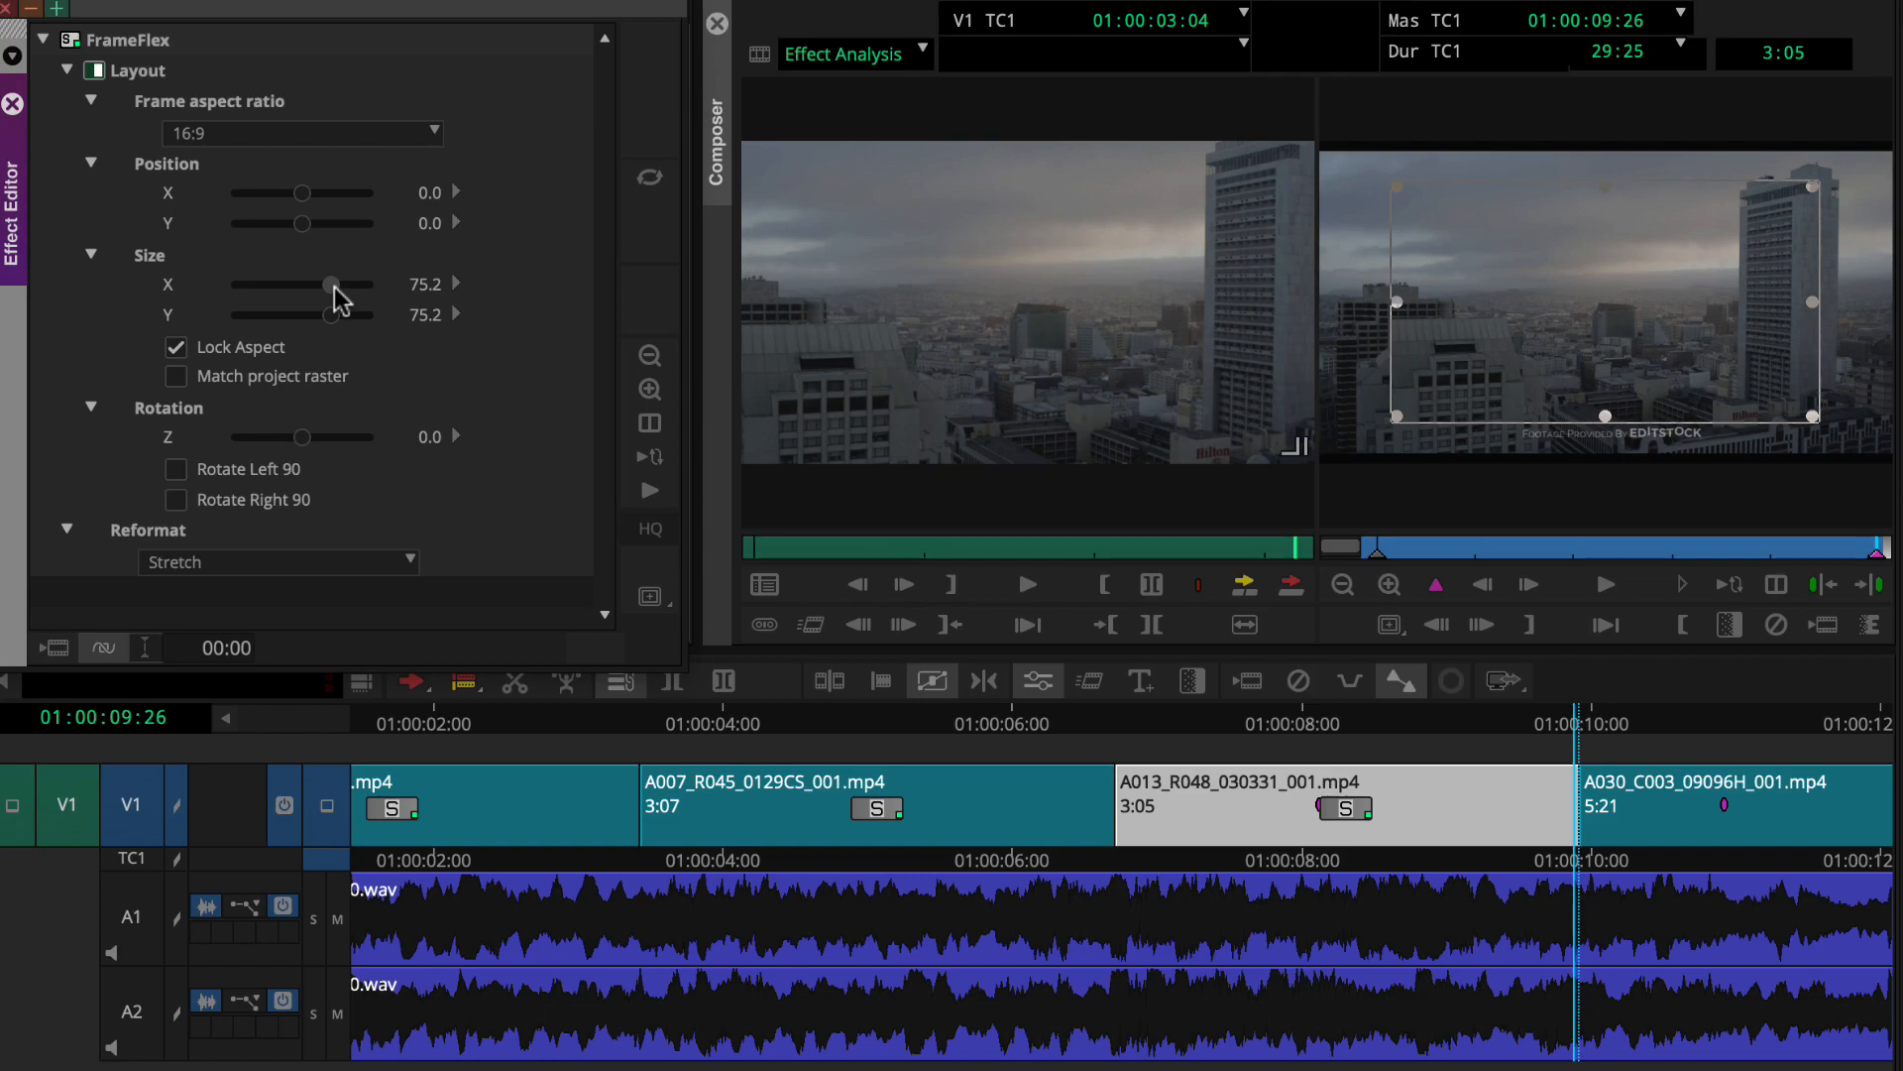
drag(1812, 416, 1870, 445)
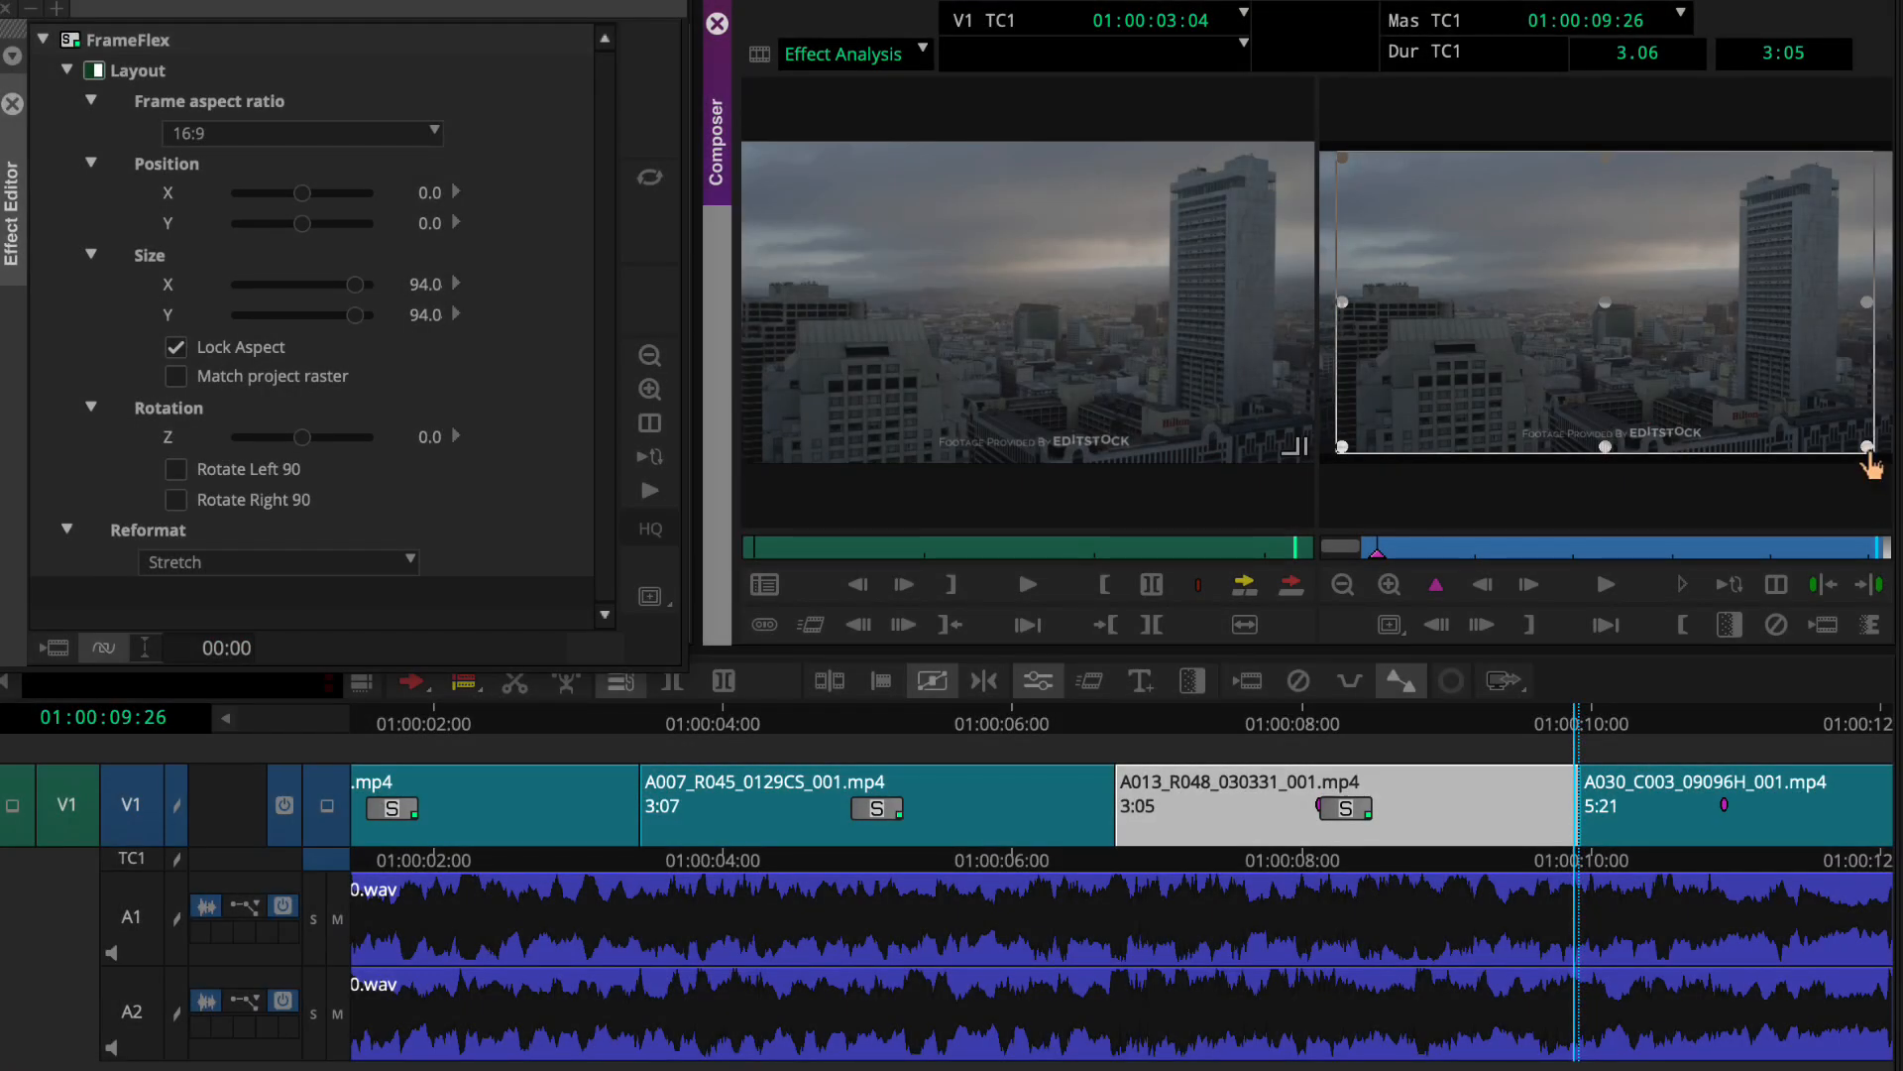
drag(1867, 447, 1827, 426)
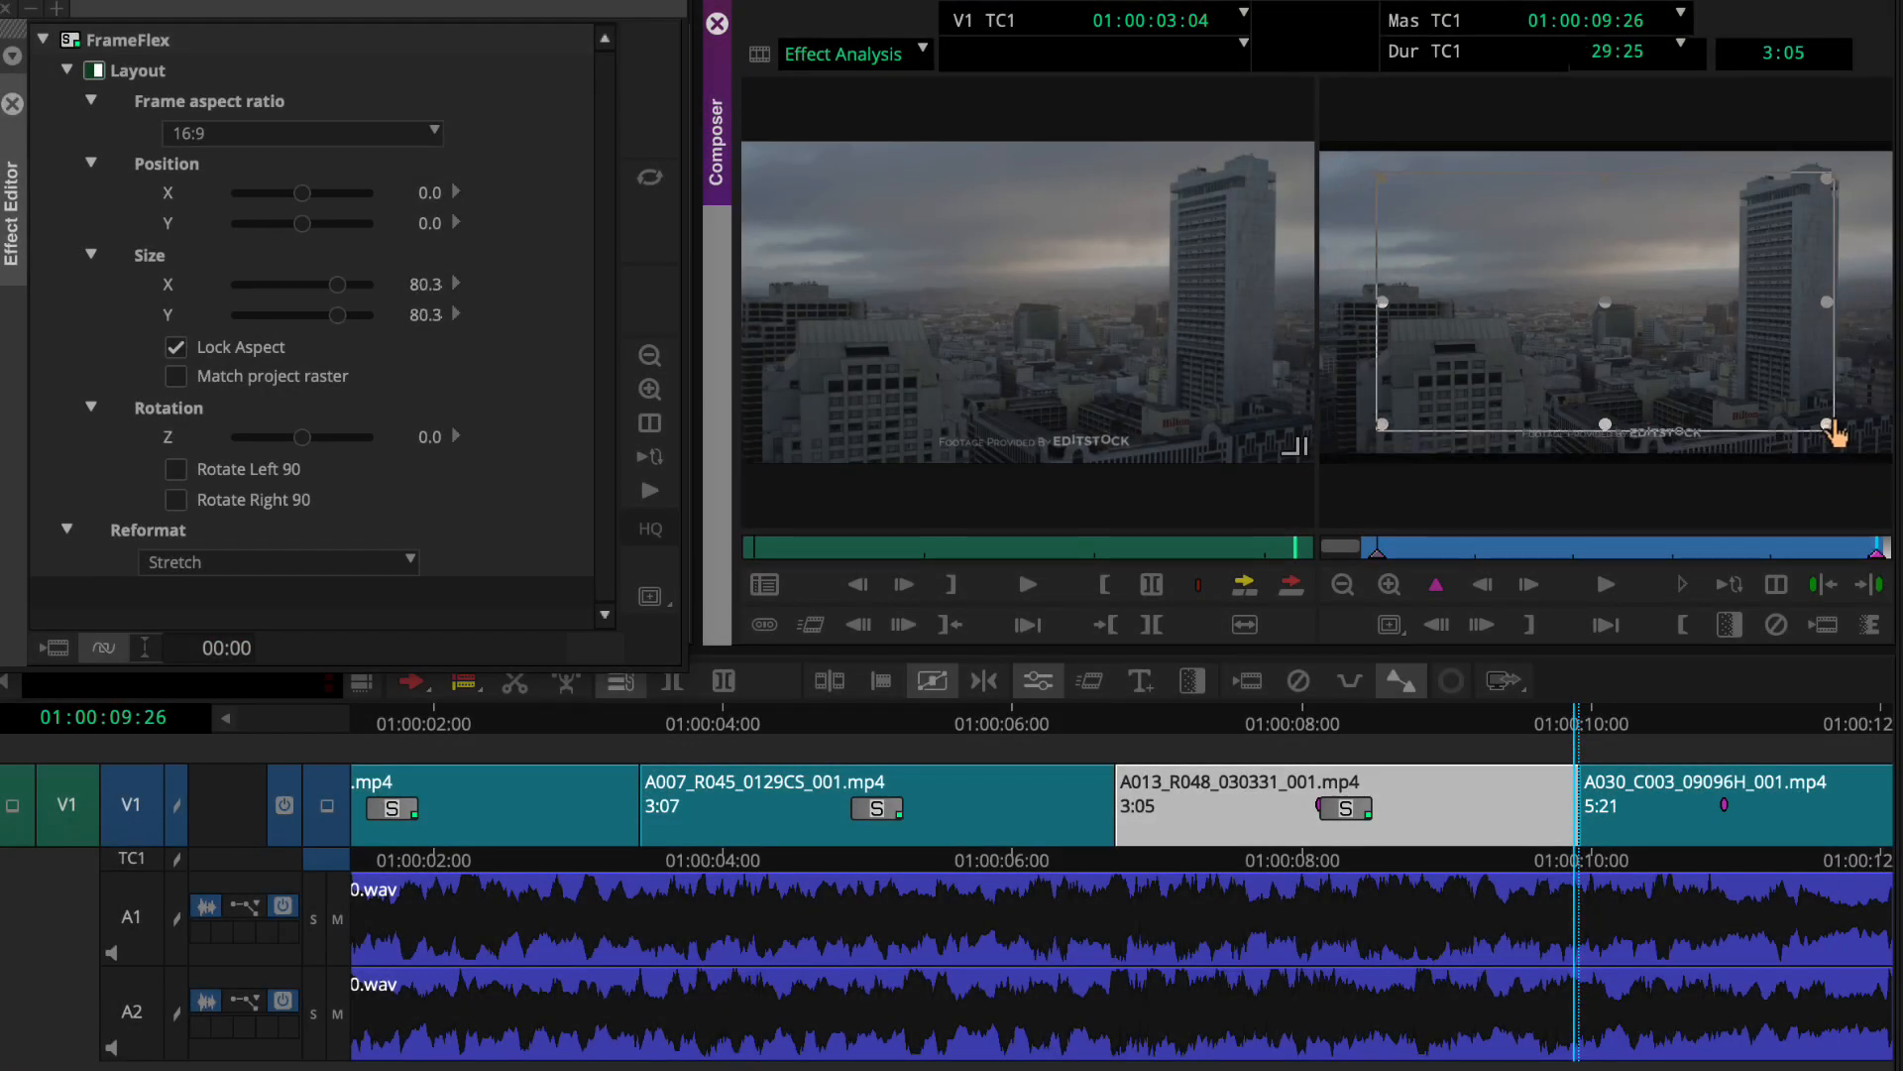
drag(1826, 426, 1815, 416)
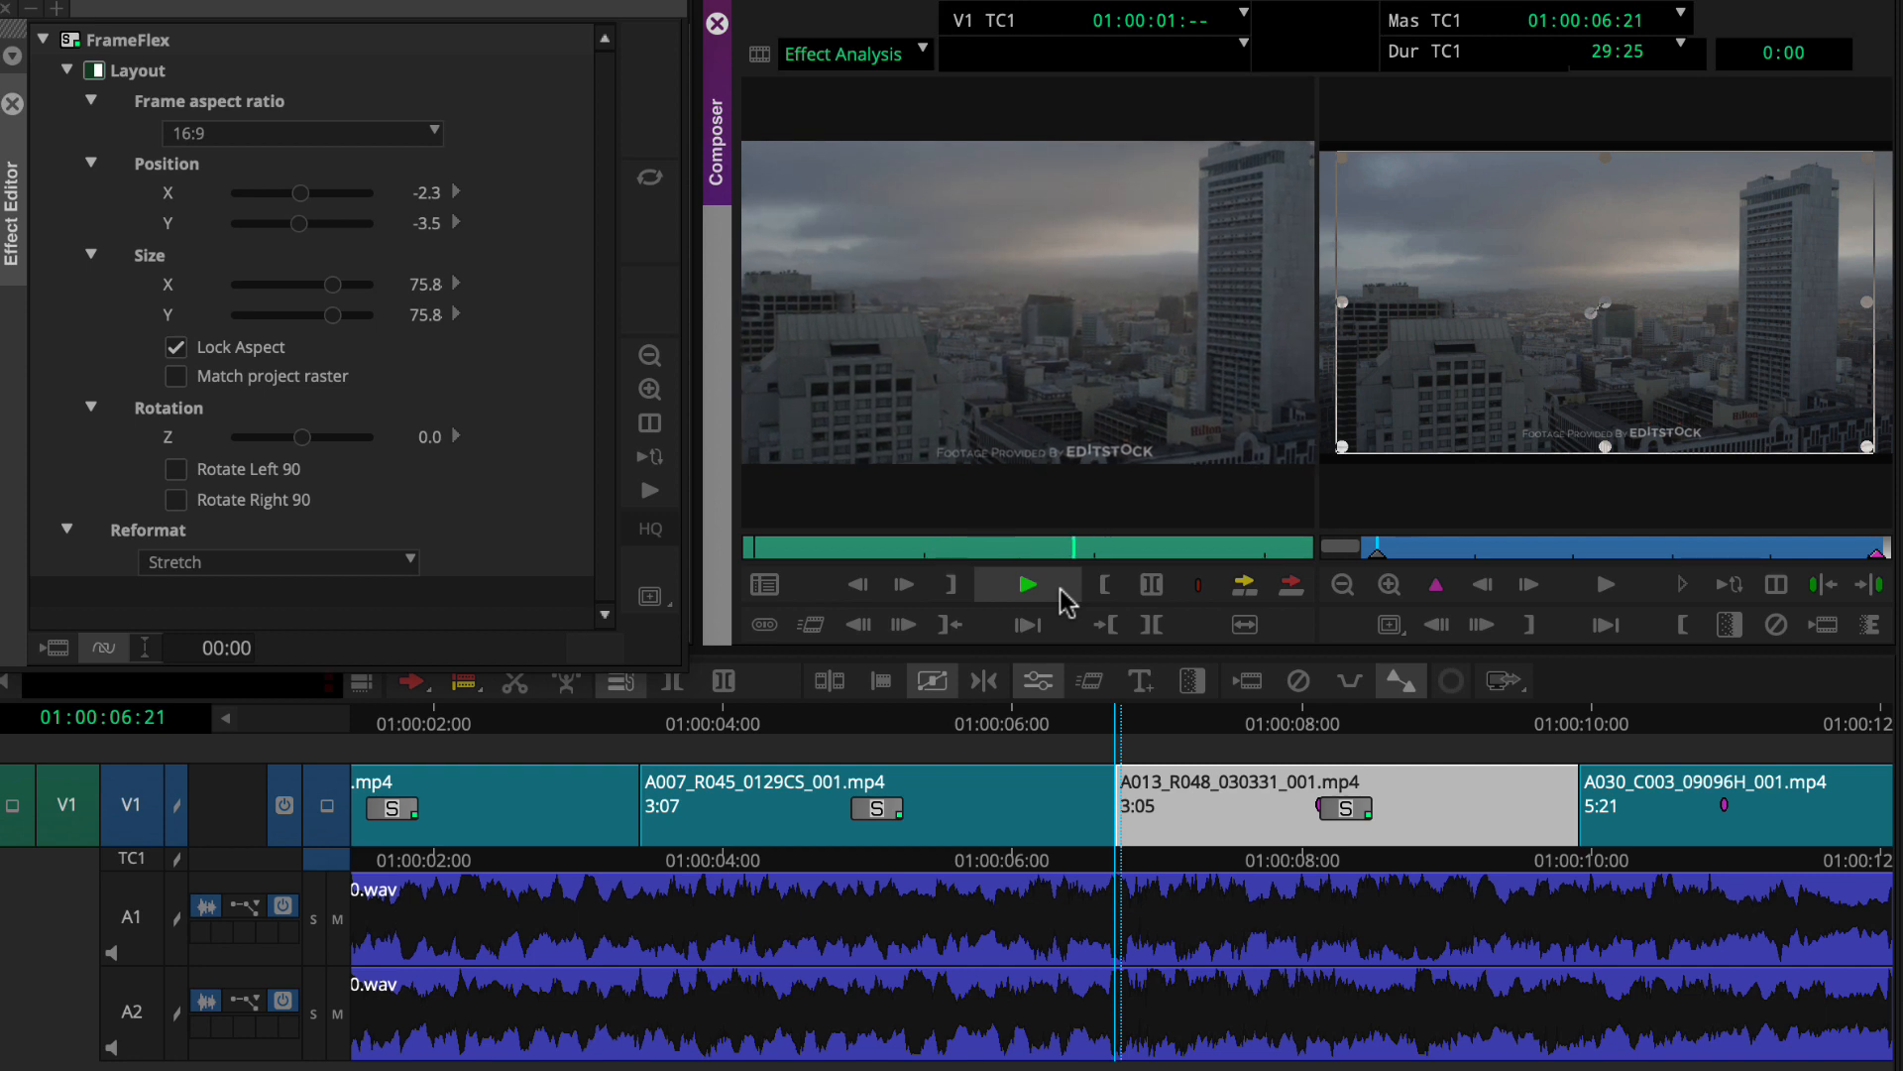
- Stop the FrameFlex preview playback on the clip's last frame
click(1026, 583)
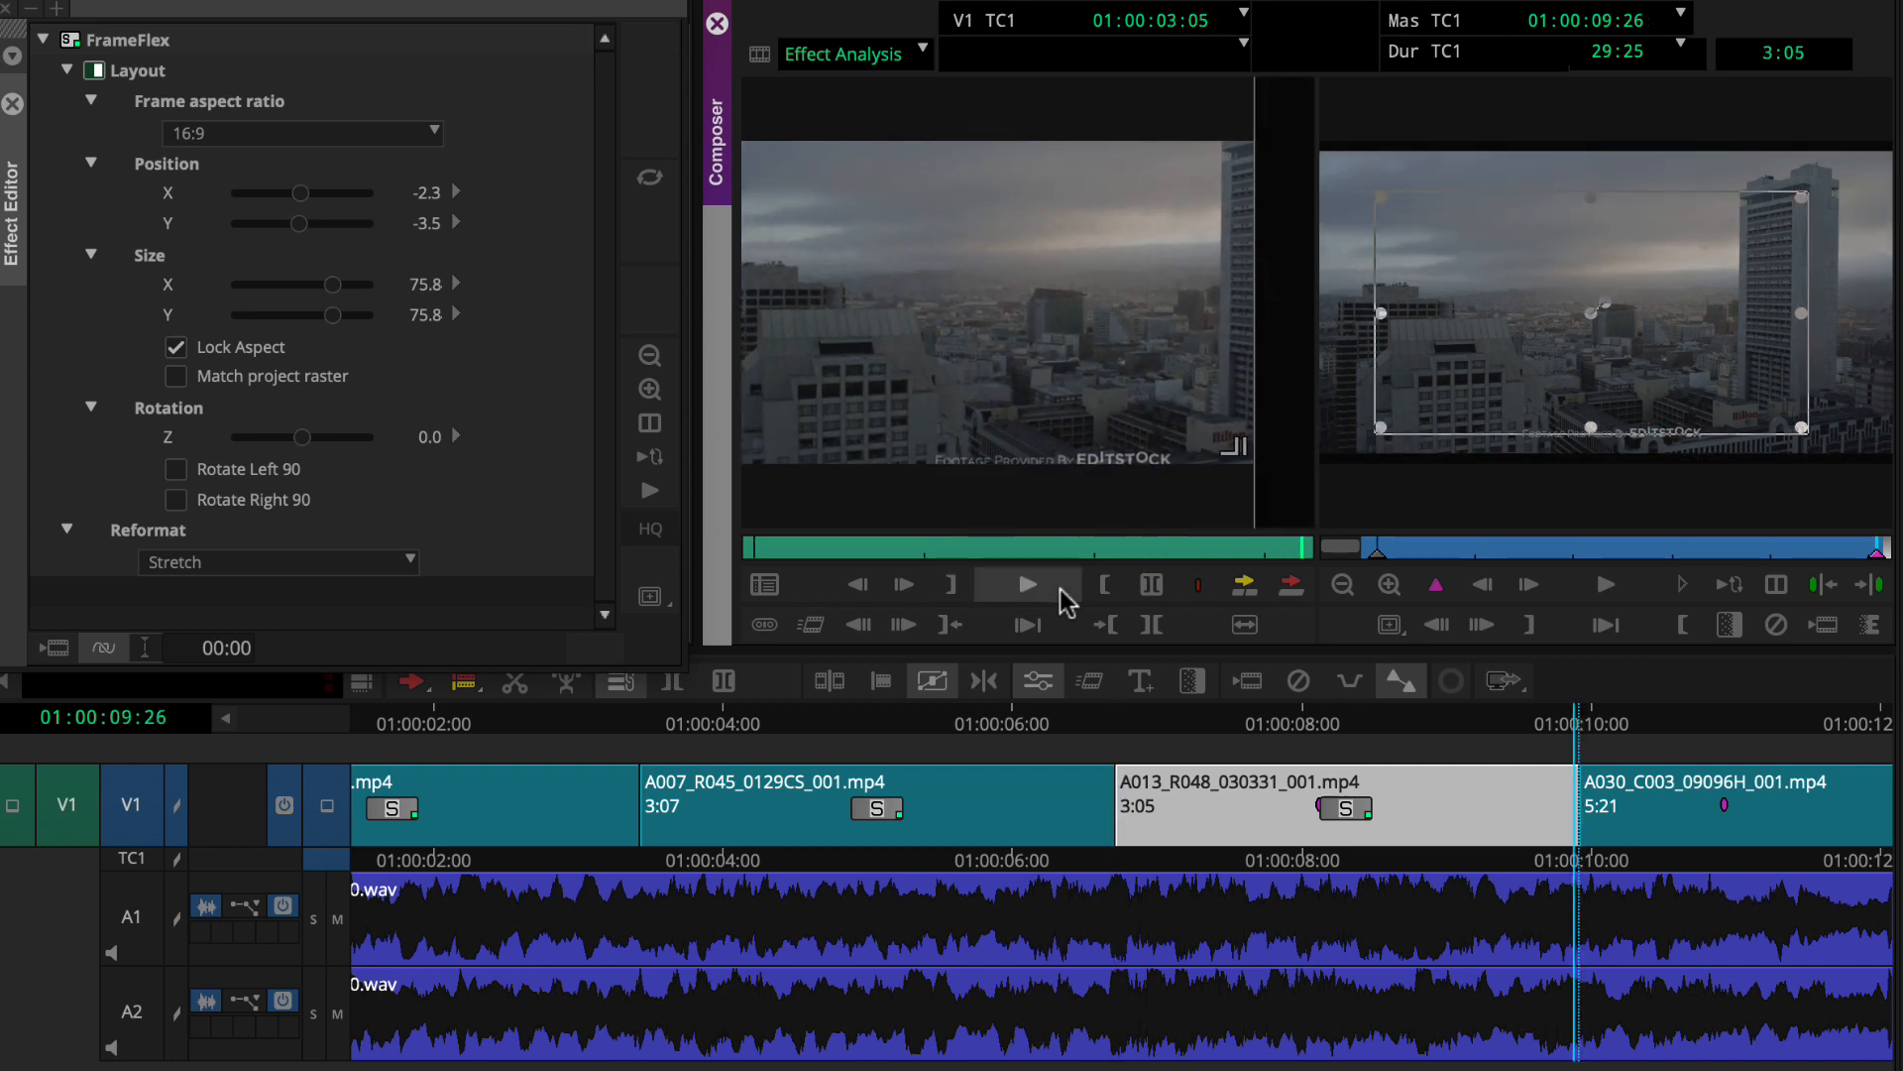